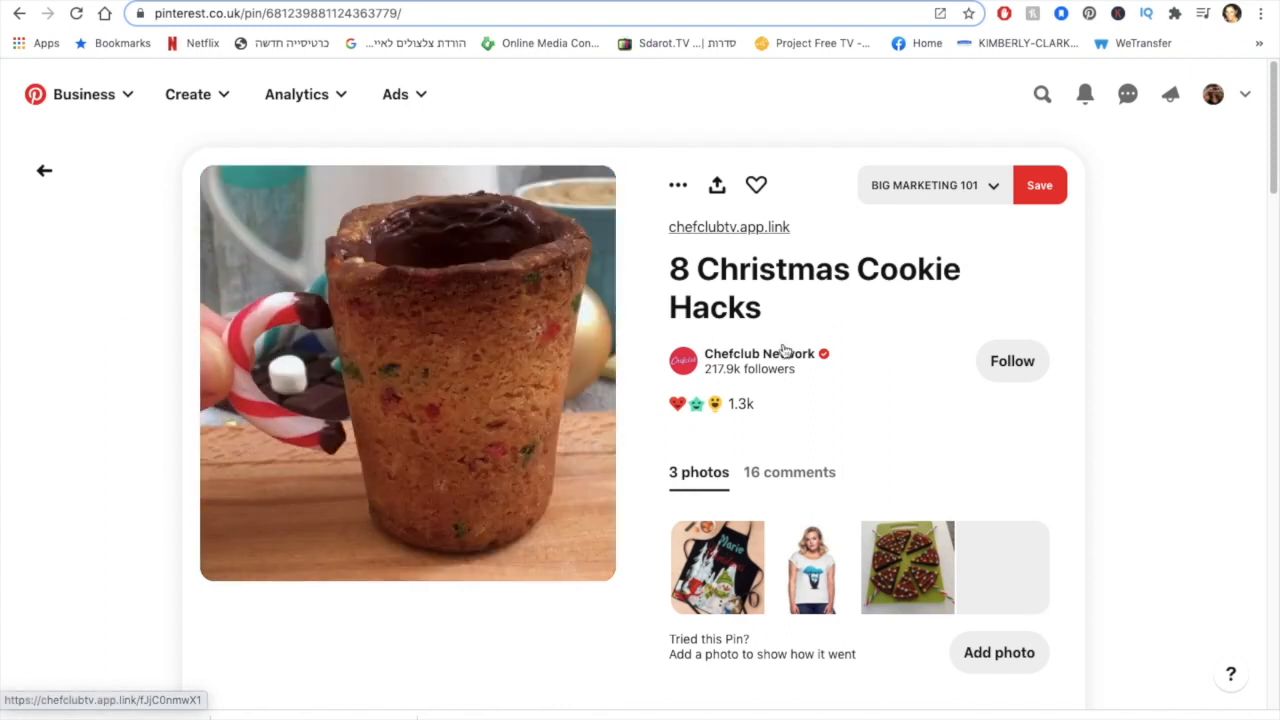
# - Copy the link of the 8 Christmas Cookie Hacks video pin via the Send this Pin panel
pyautogui.click(407, 373)
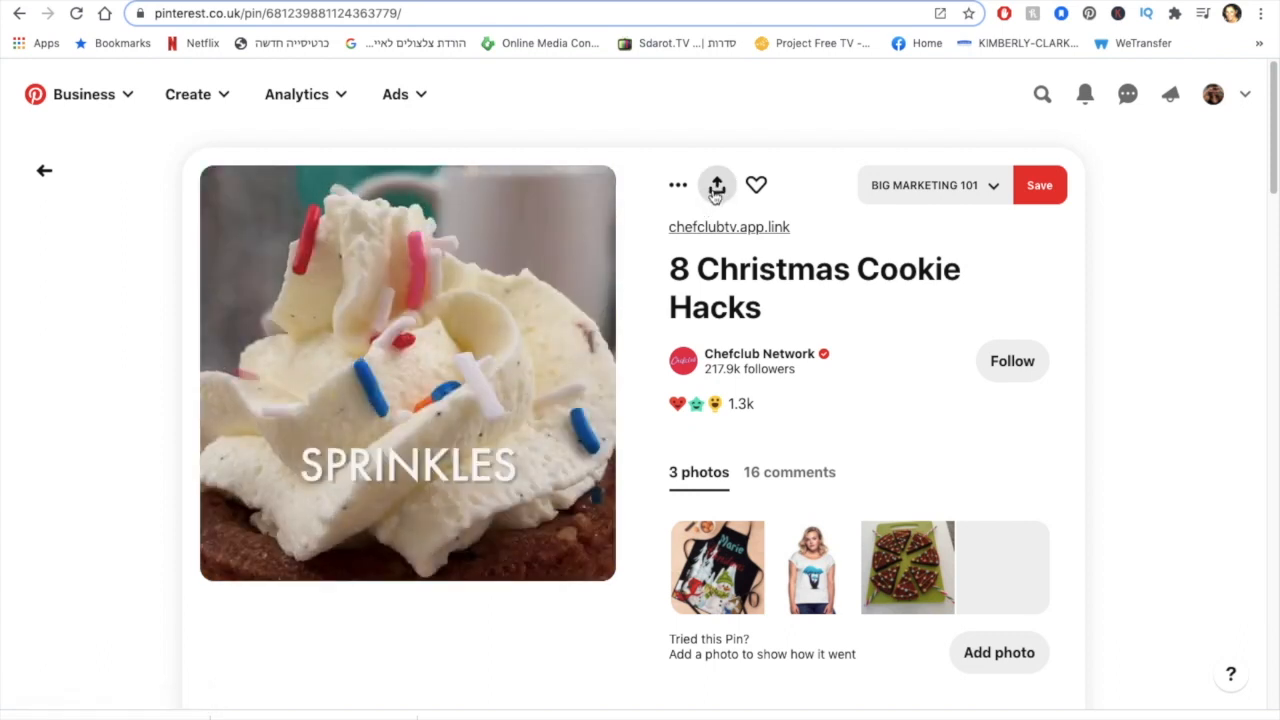
pyautogui.click(716, 185)
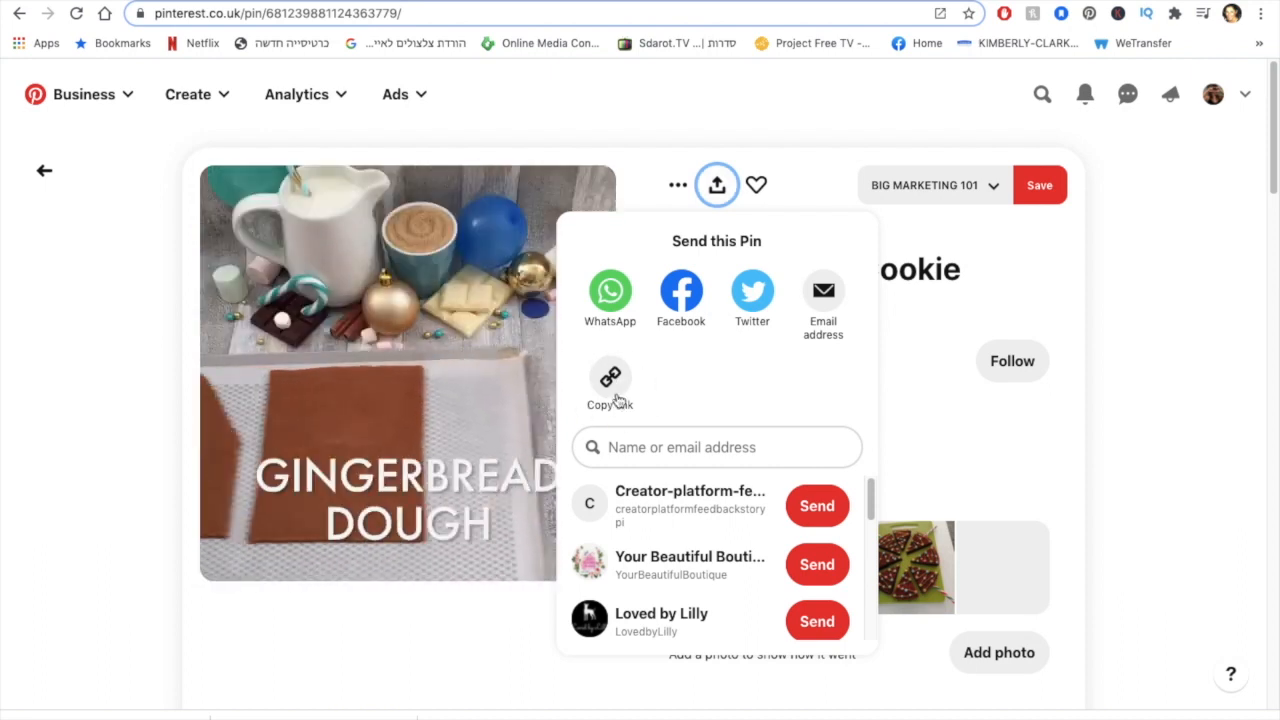
pyautogui.click(610, 385)
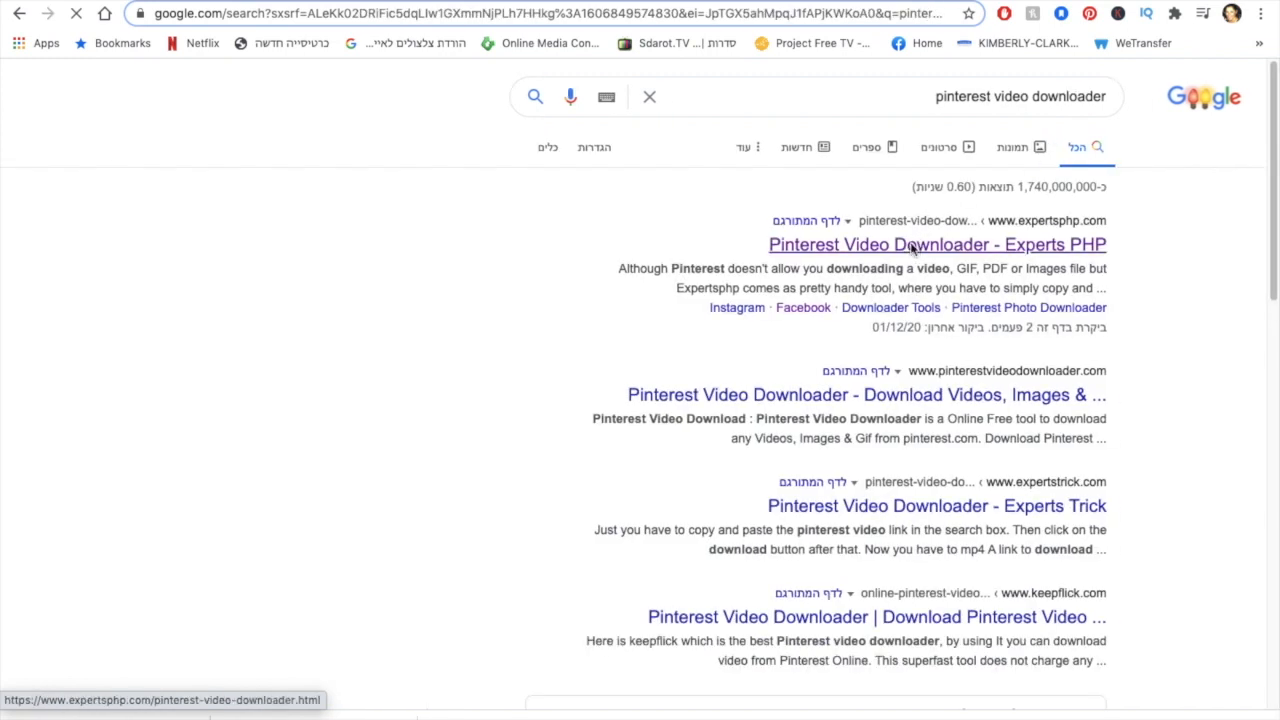
pyautogui.click(937, 244)
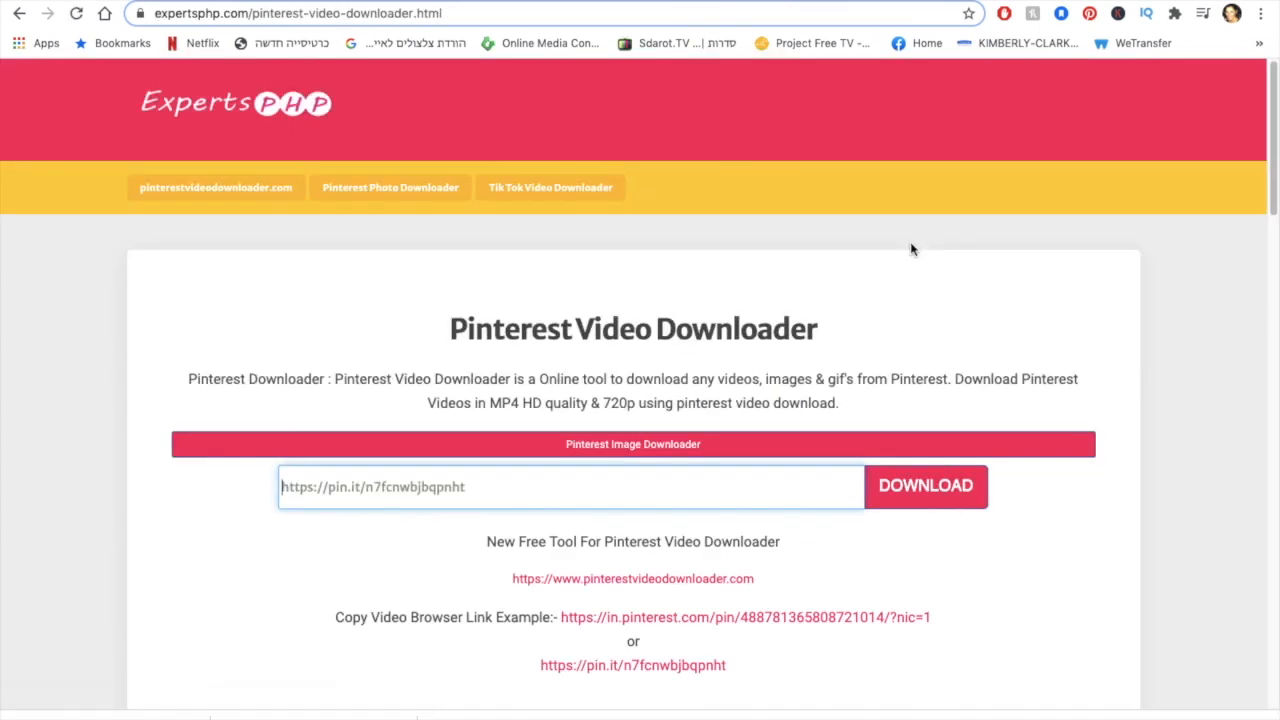
pyautogui.click(568, 486)
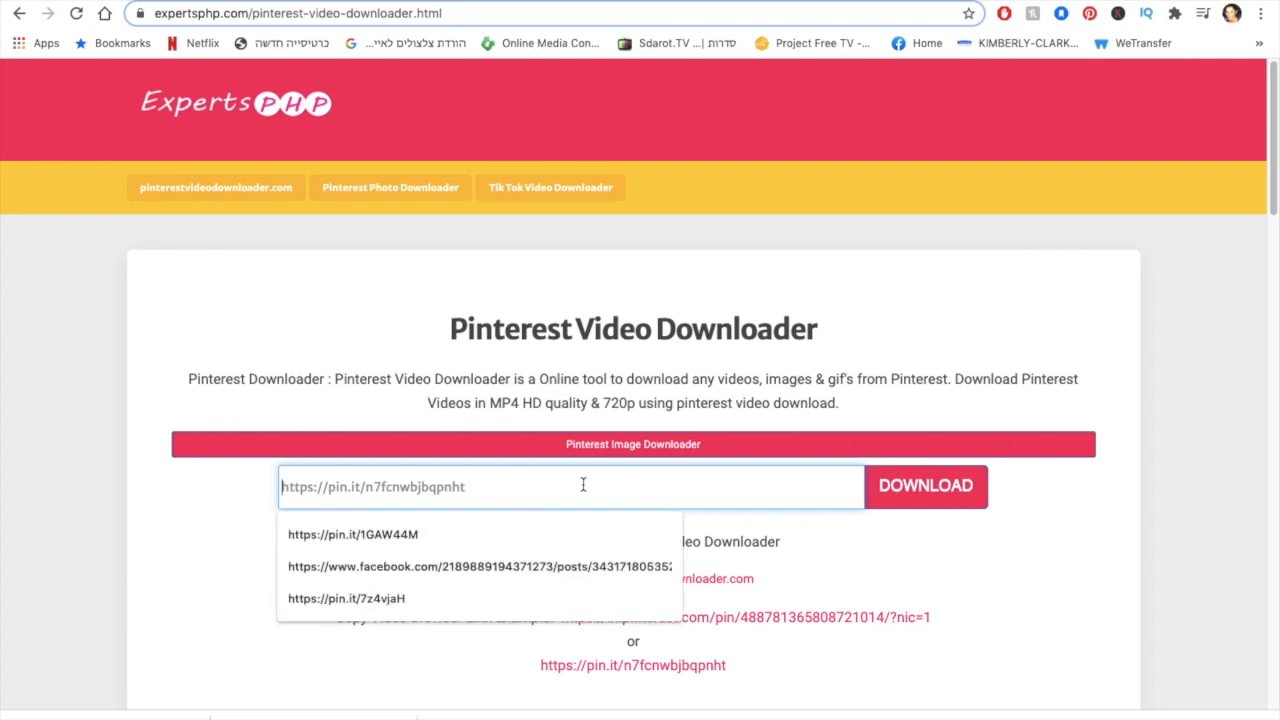
pyautogui.write('https://pin.it/7xhmDyo')
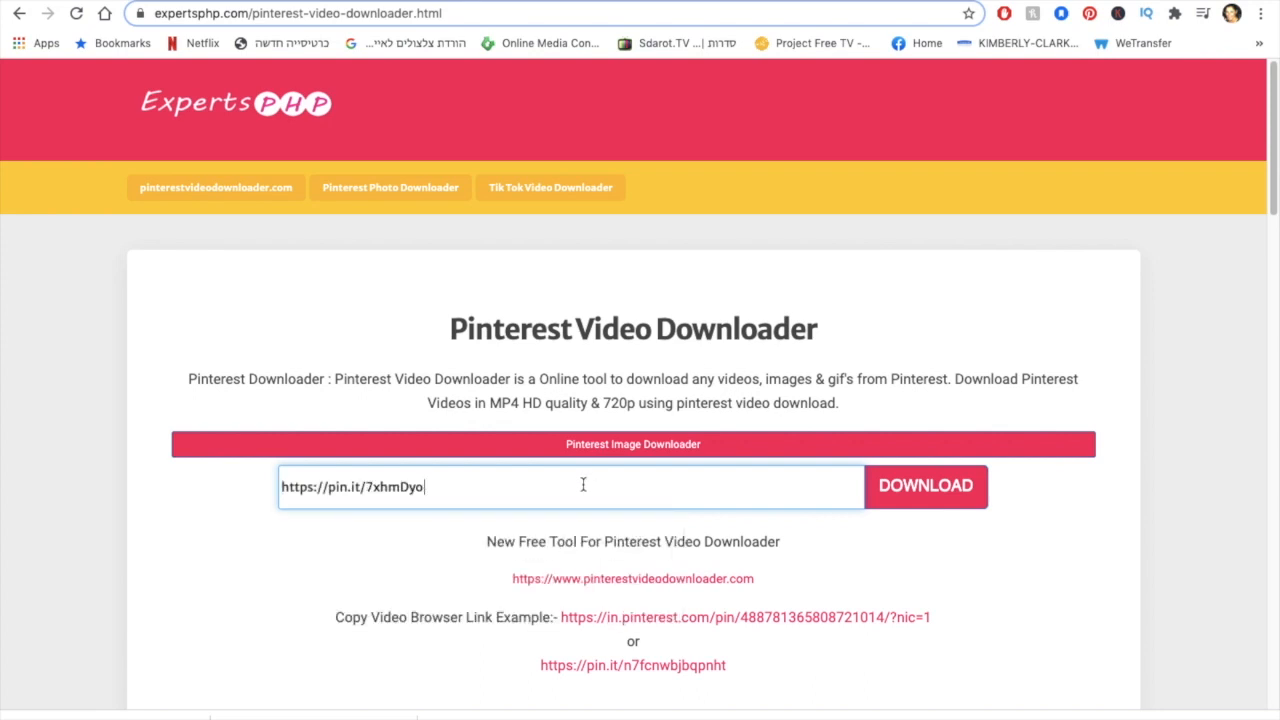
pyautogui.click(924, 486)
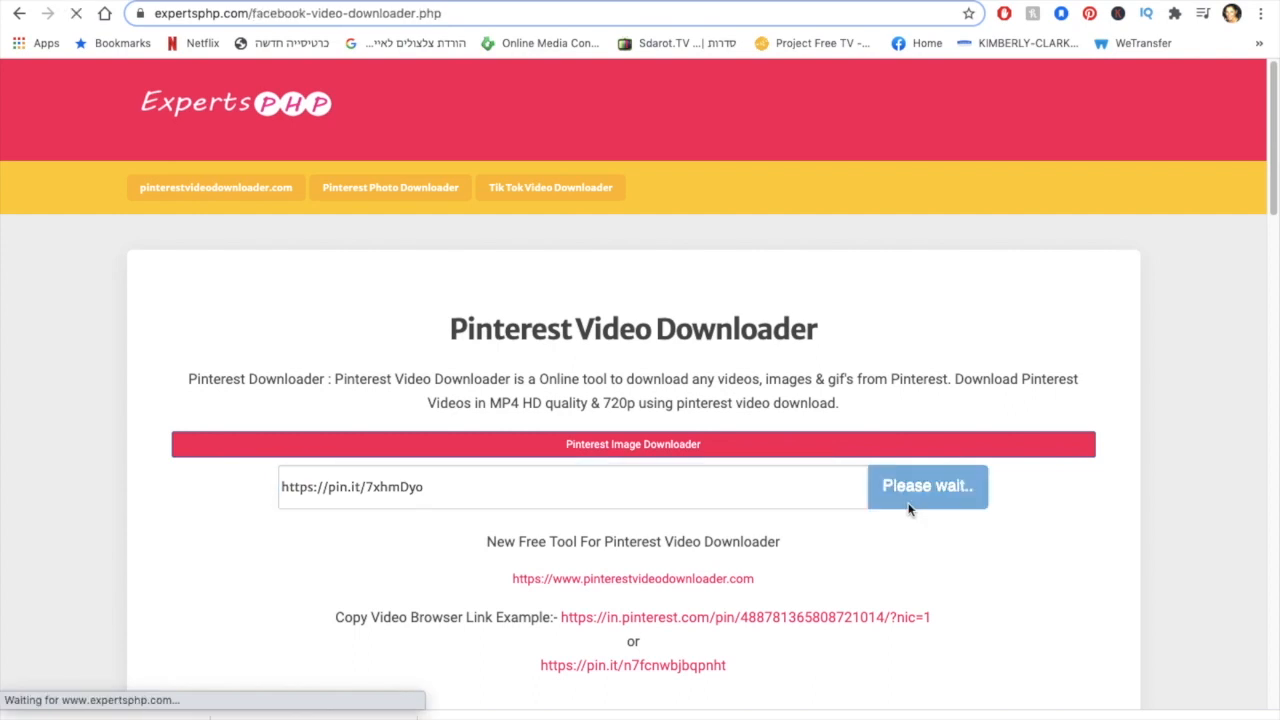
# - Preview the fetched brownie video, then follow the 720p video/mp4 Download Link
pyautogui.click(926, 485)
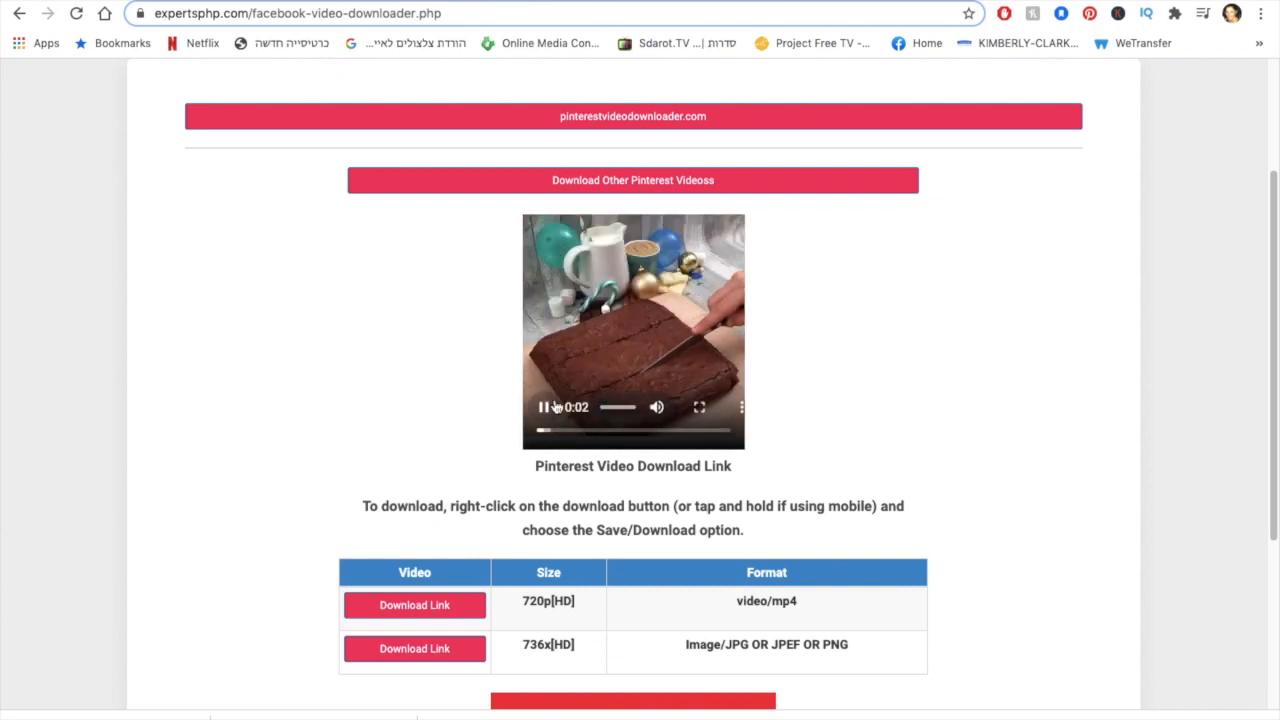
pyautogui.click(545, 407)
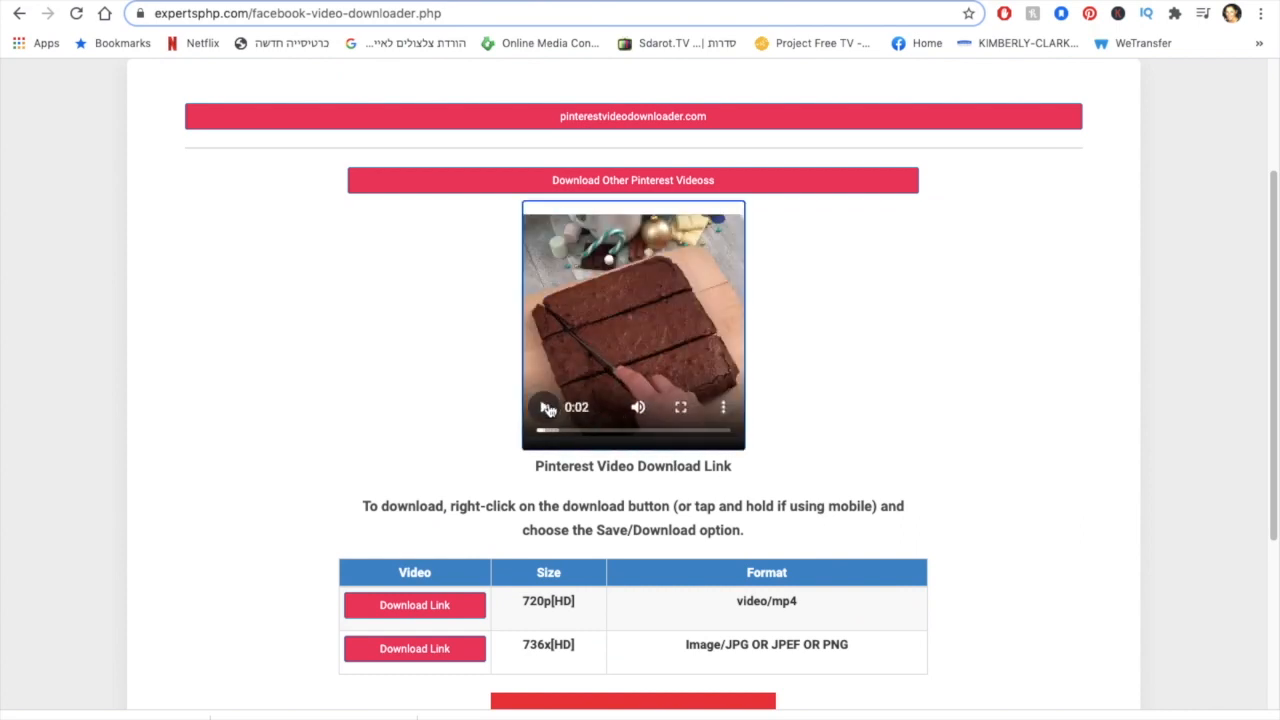
pyautogui.scroll(-3)
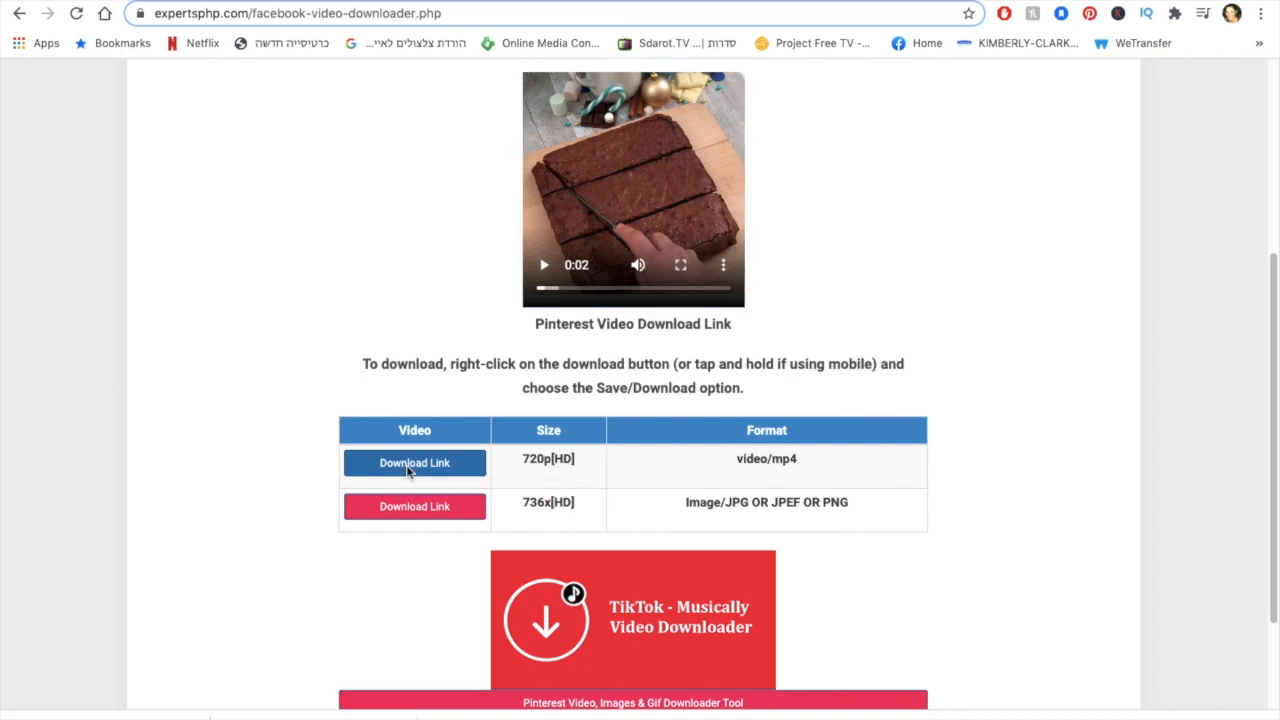
pyautogui.click(414, 462)
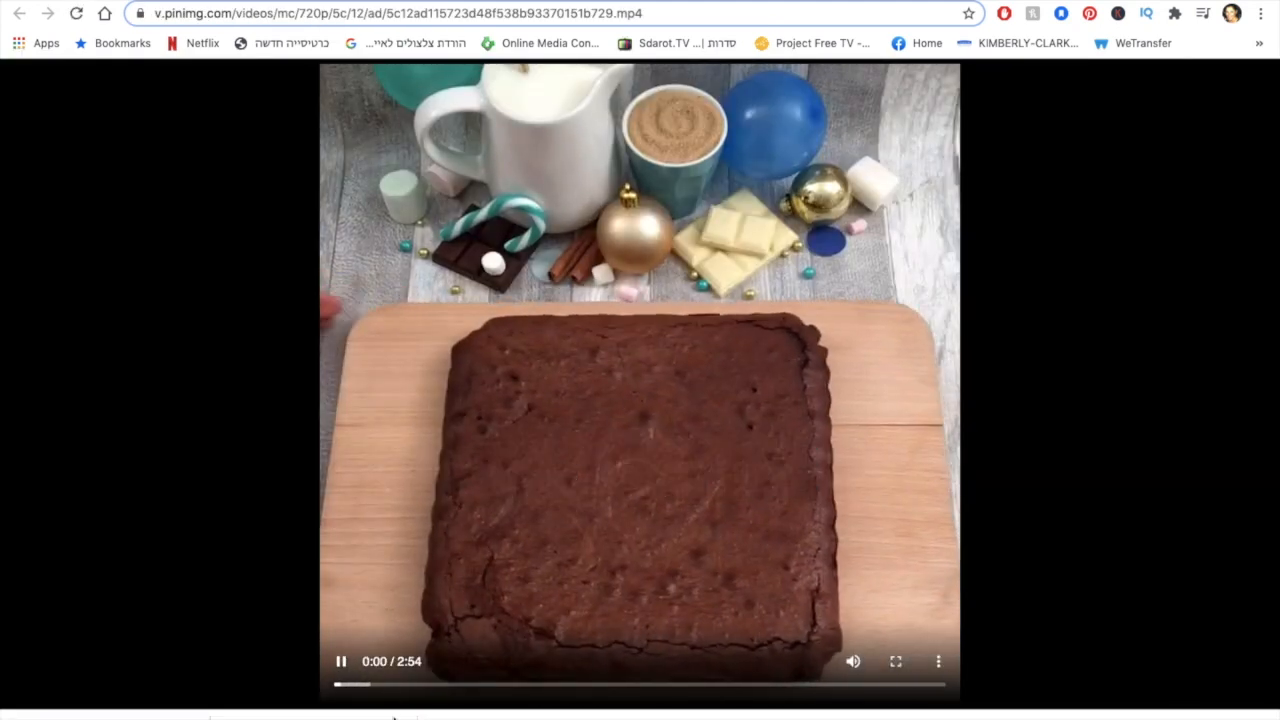
# - Save the 720p brownie video as an MPEG-4 movie in the Downloads folder
pyautogui.click(341, 661)
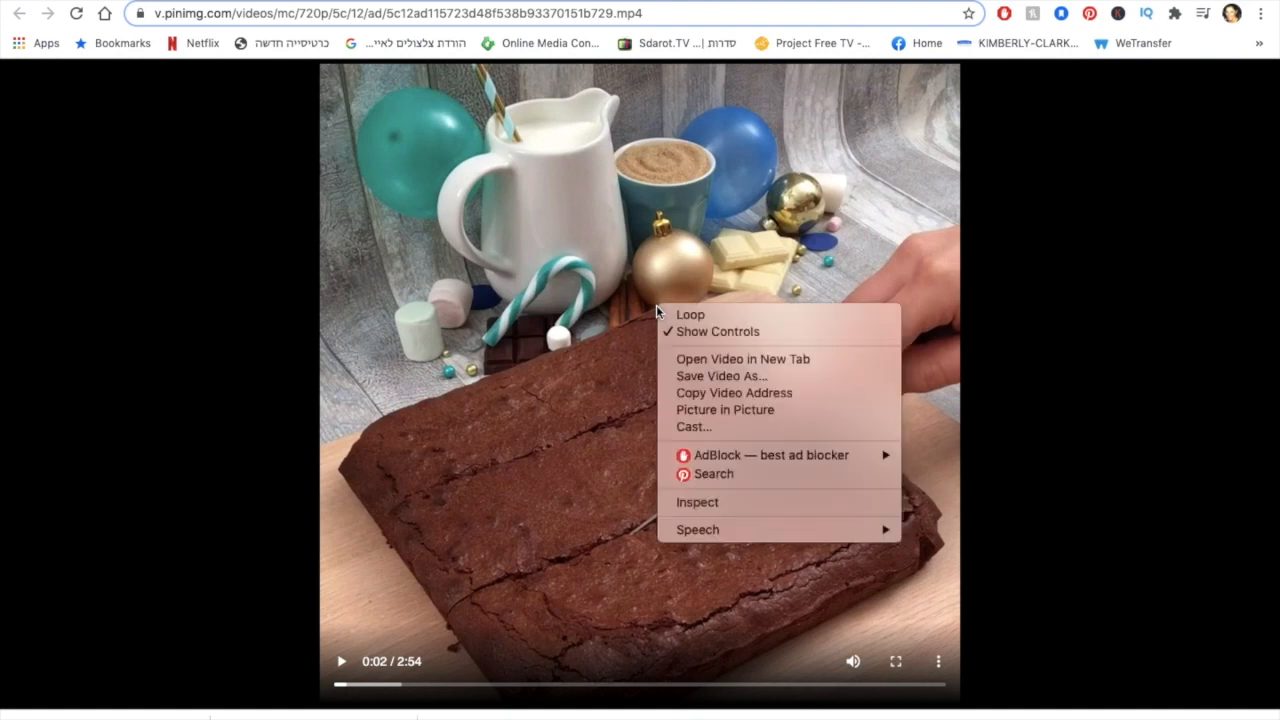
pyautogui.moveTo(721, 376)
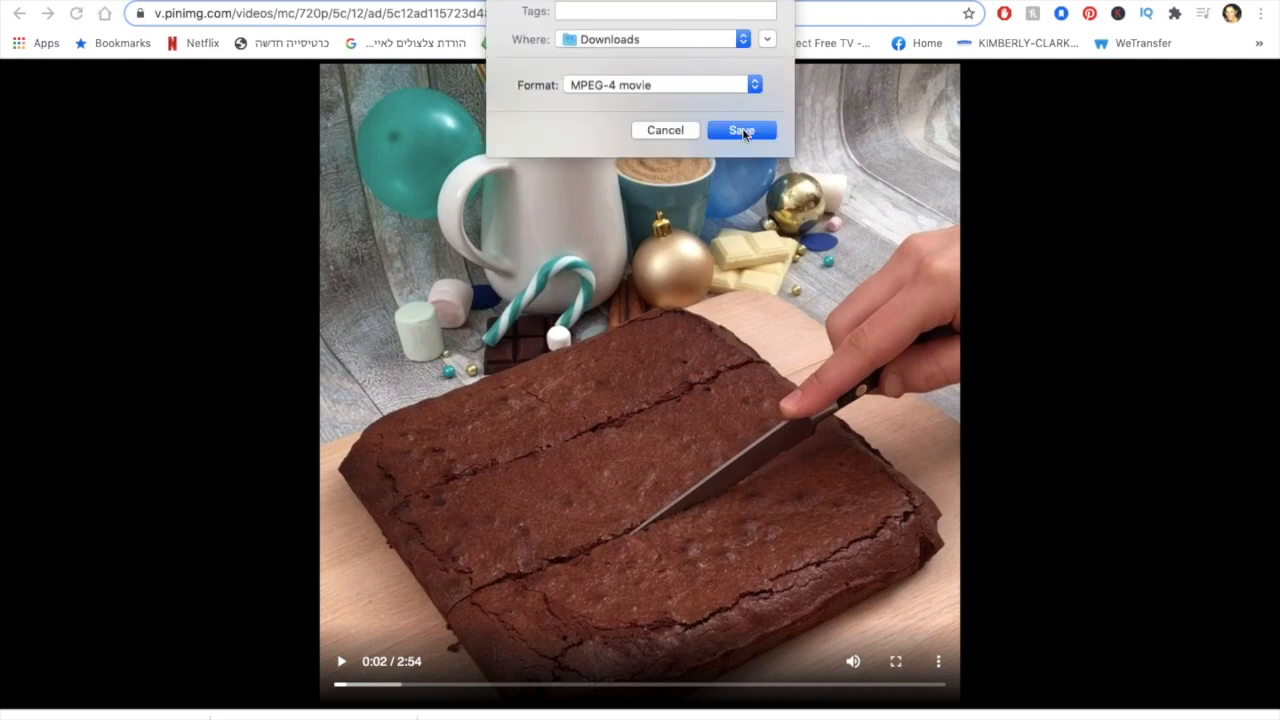
pyautogui.click(741, 130)
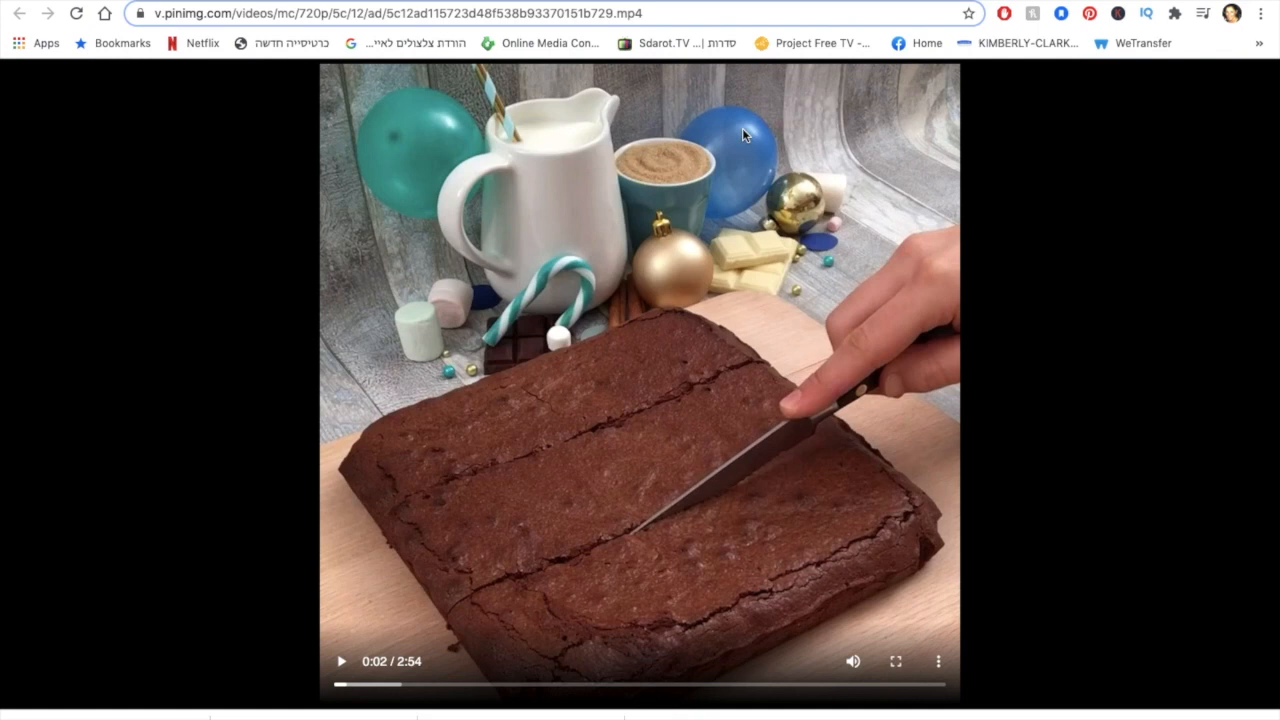
pyautogui.moveTo(975, 195)
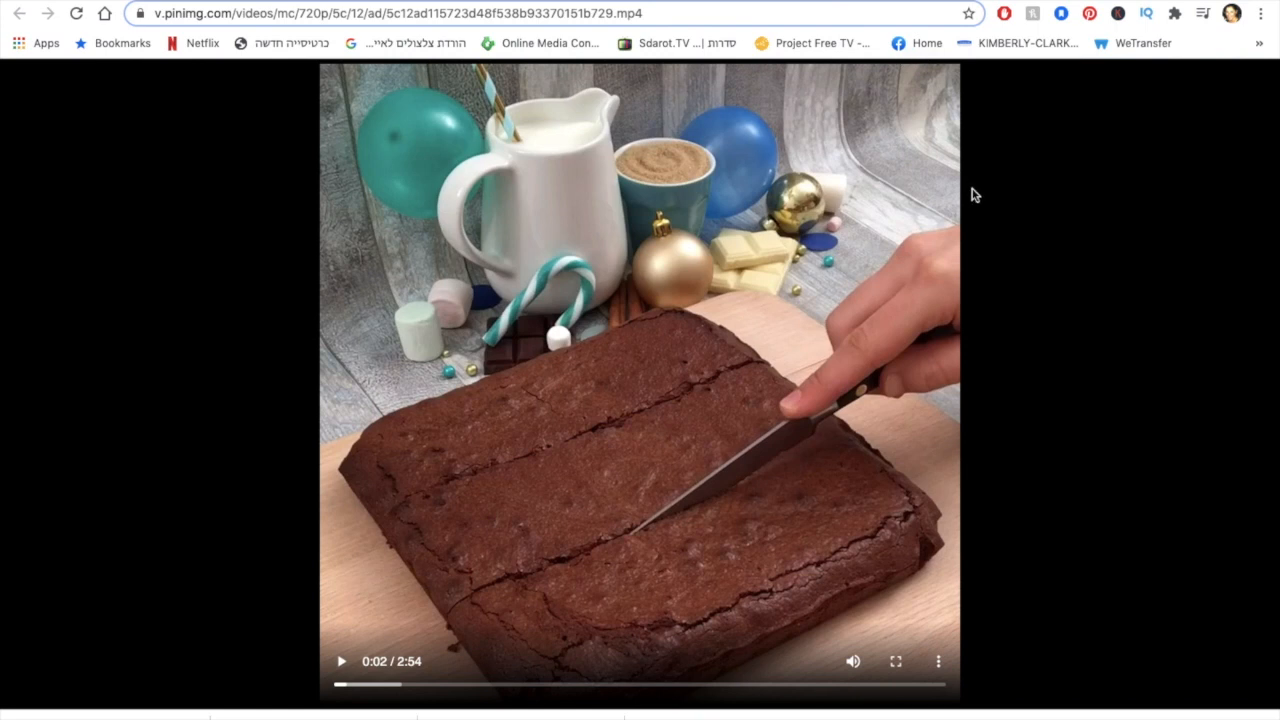